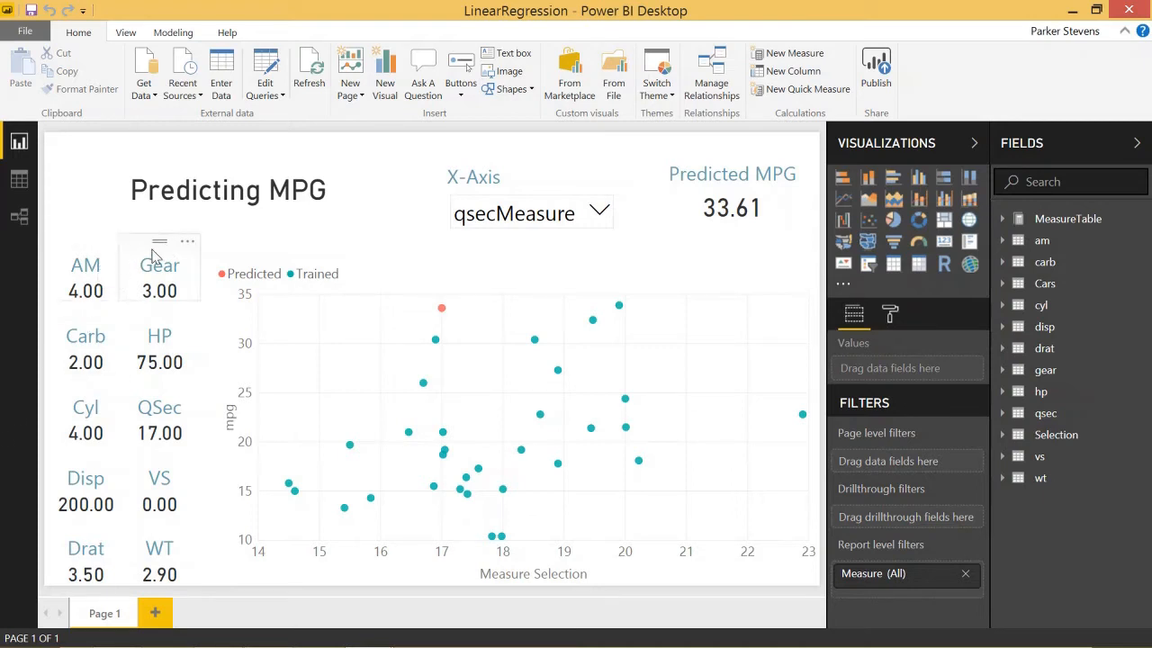
mouse_move(219, 244)
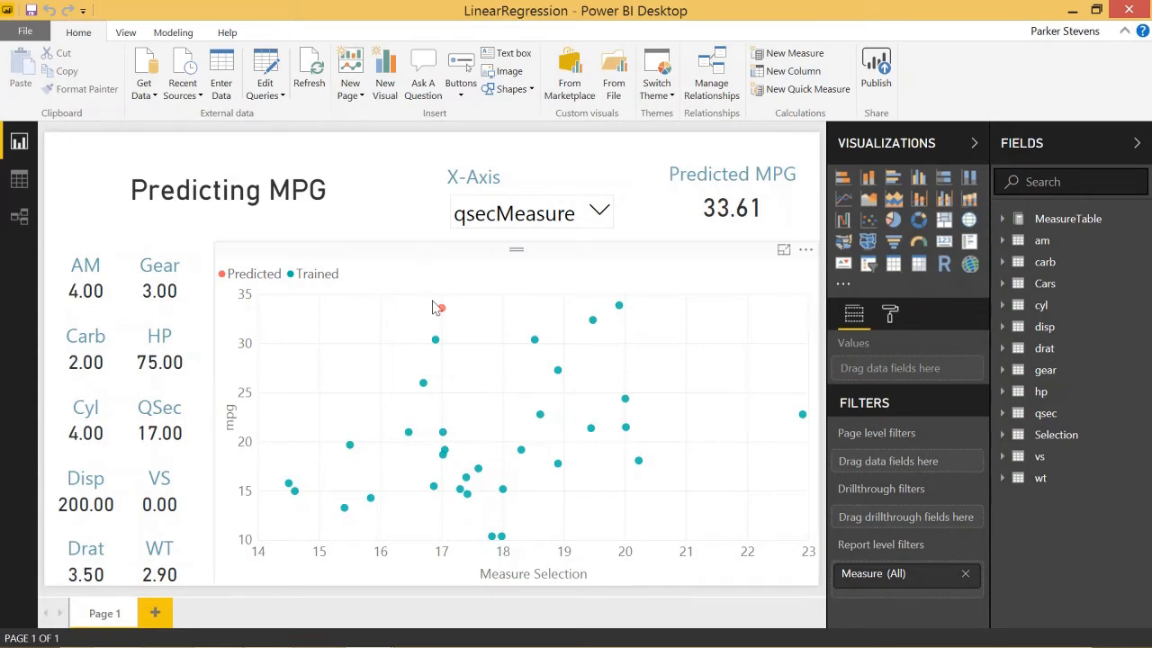
mouse_move(187, 439)
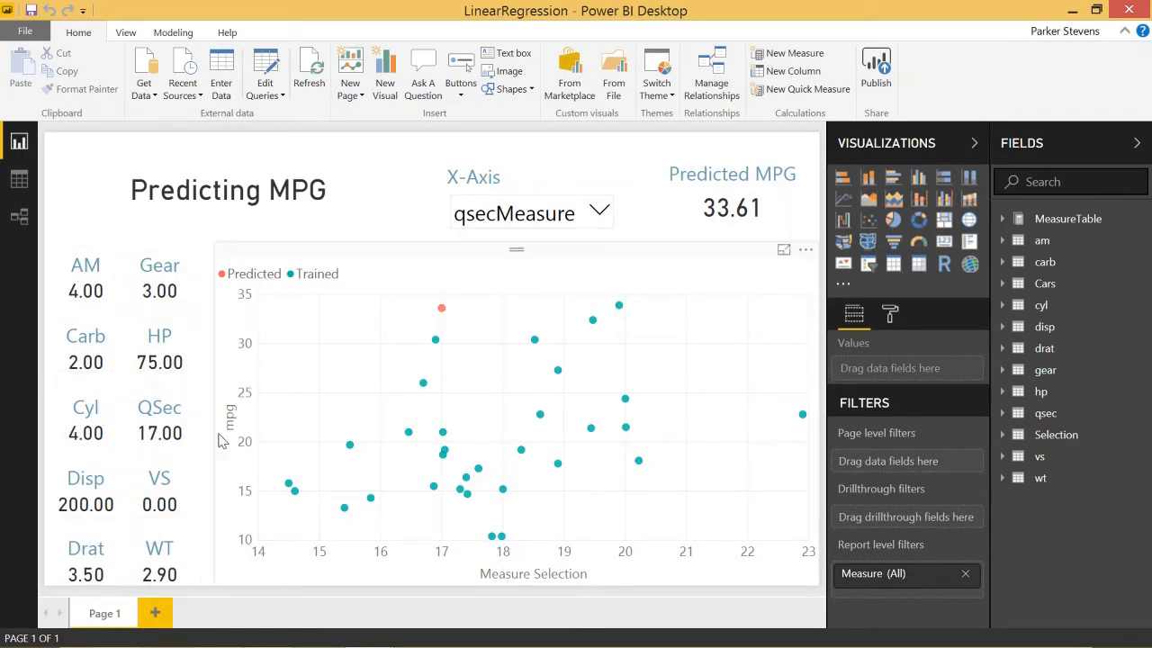
mouse_move(225, 387)
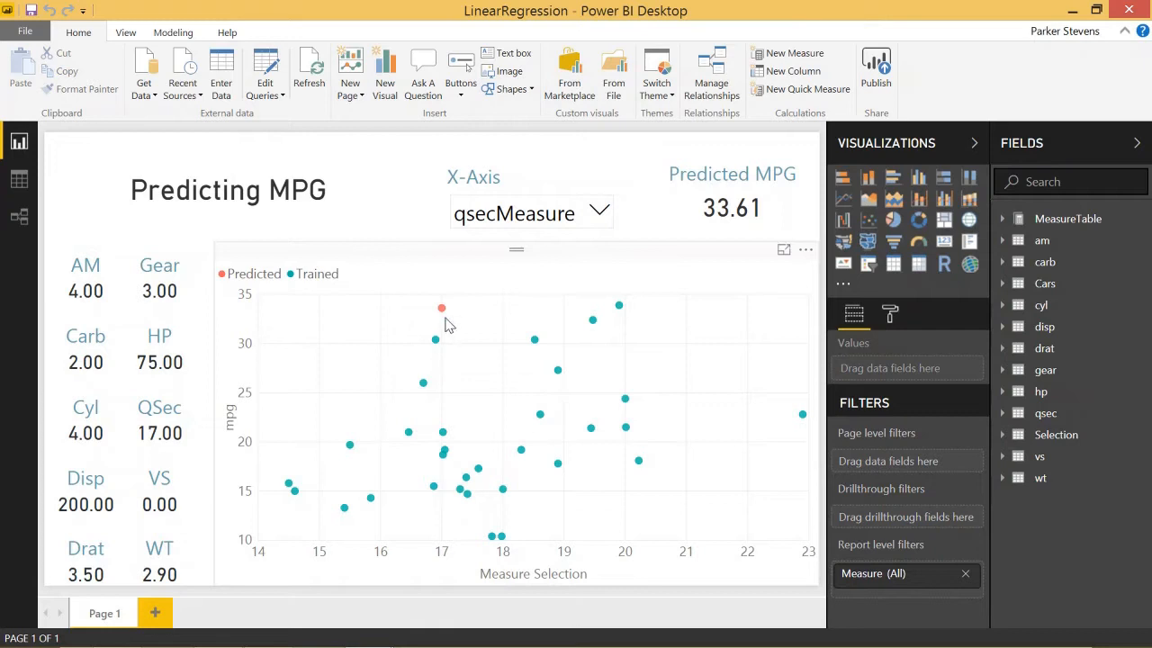
mouse_move(440, 307)
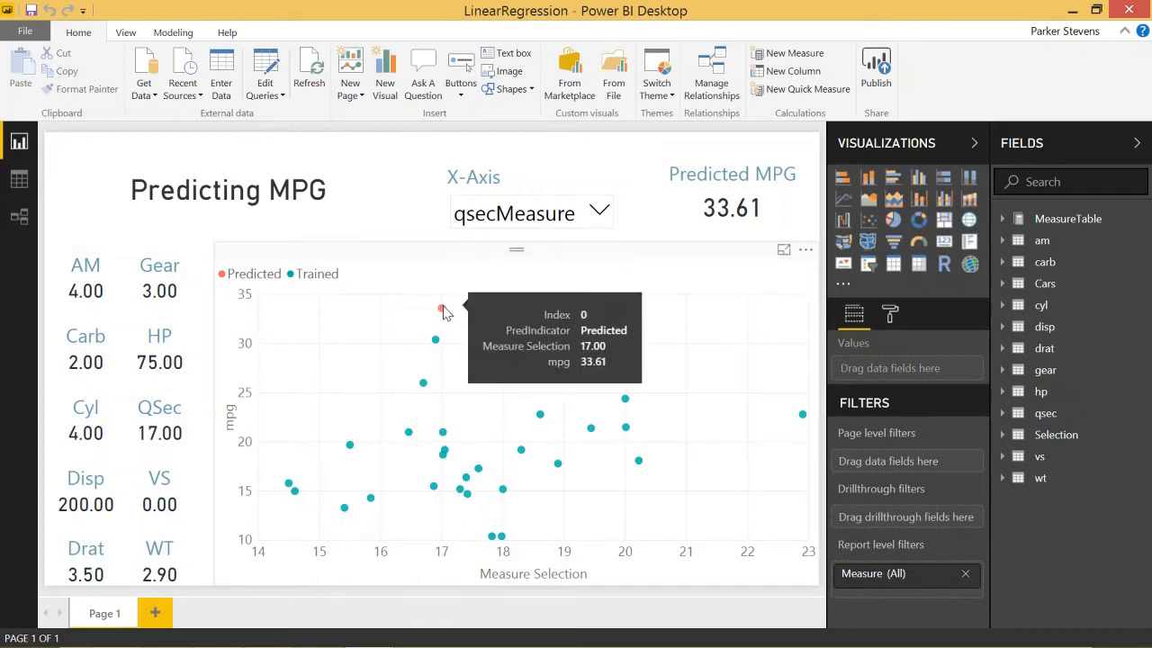
- Edit the am parameter to 1, approve the R script query and refresh so predicted MPG reads 23.80
click(264, 82)
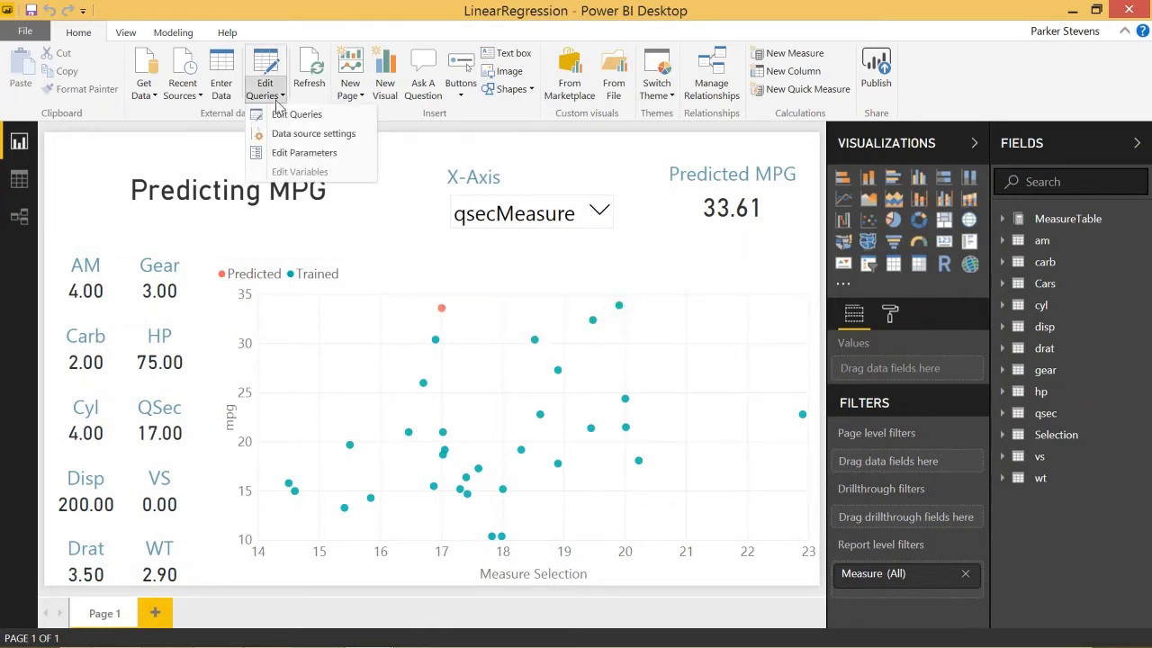
click(304, 151)
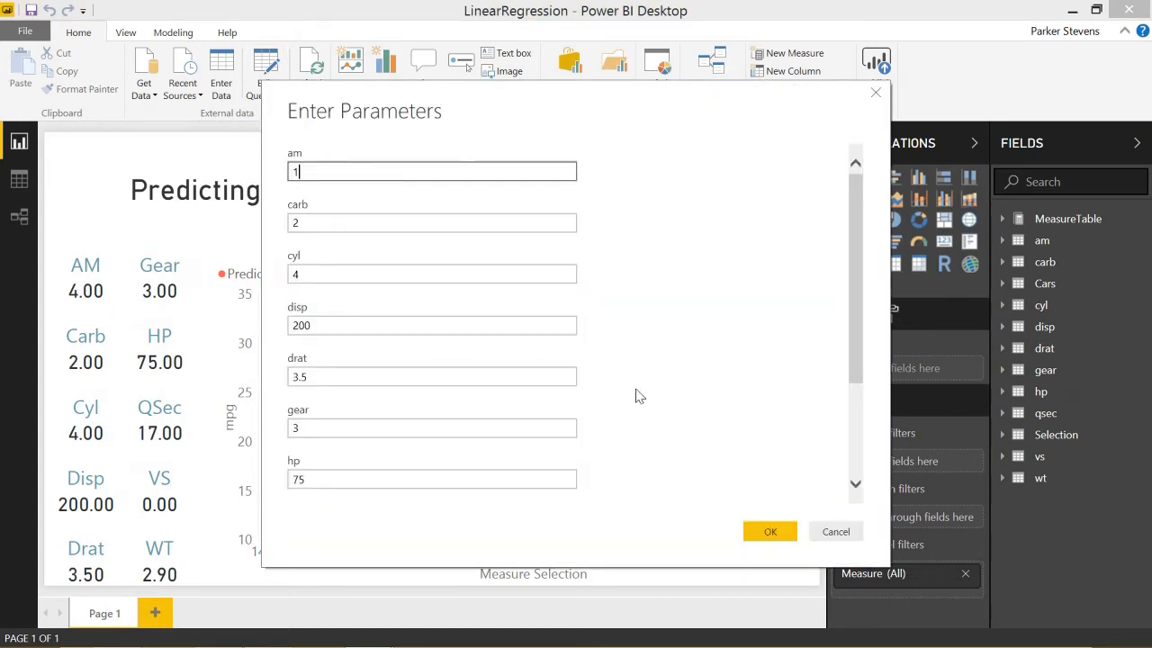
click(771, 531)
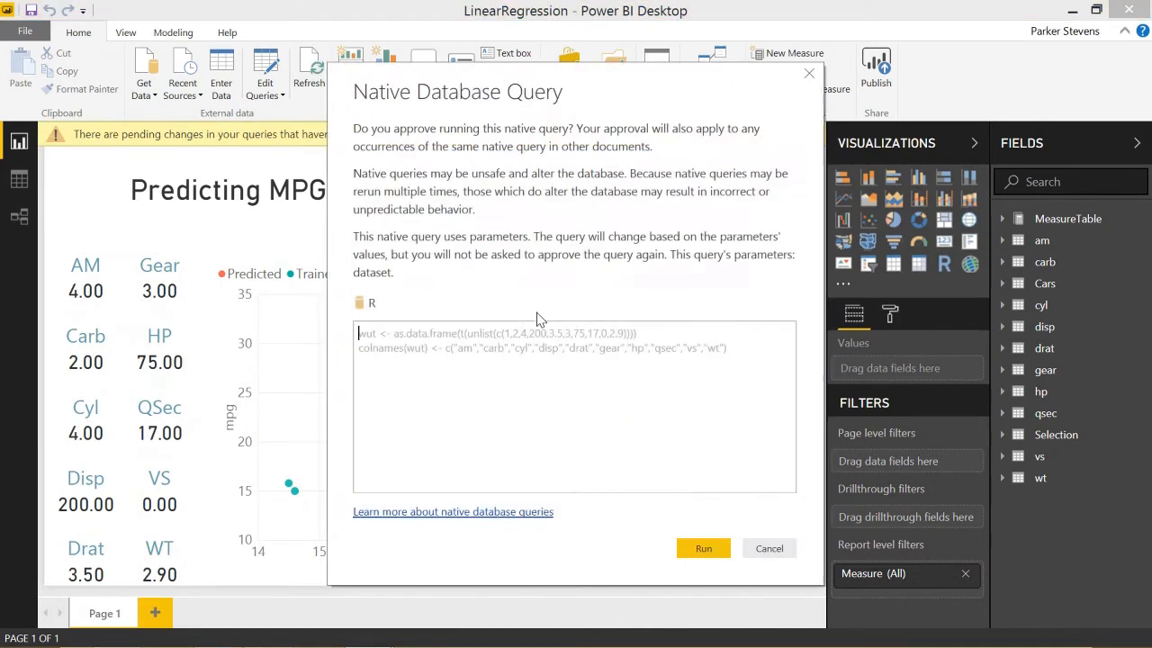
click(702, 547)
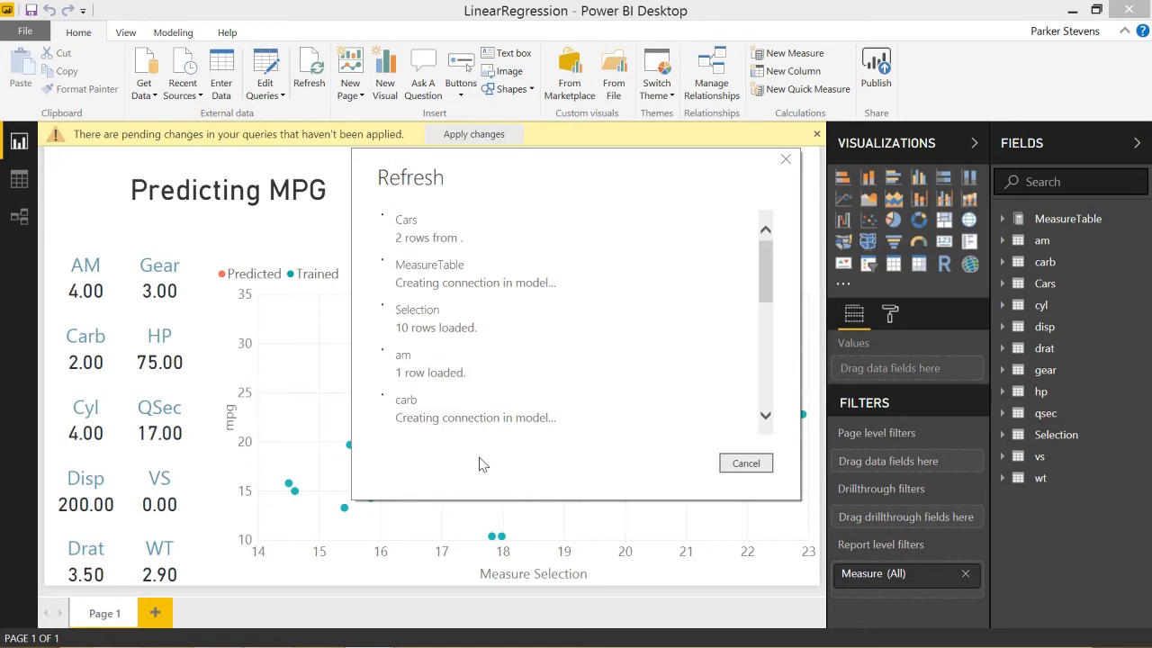
click(745, 463)
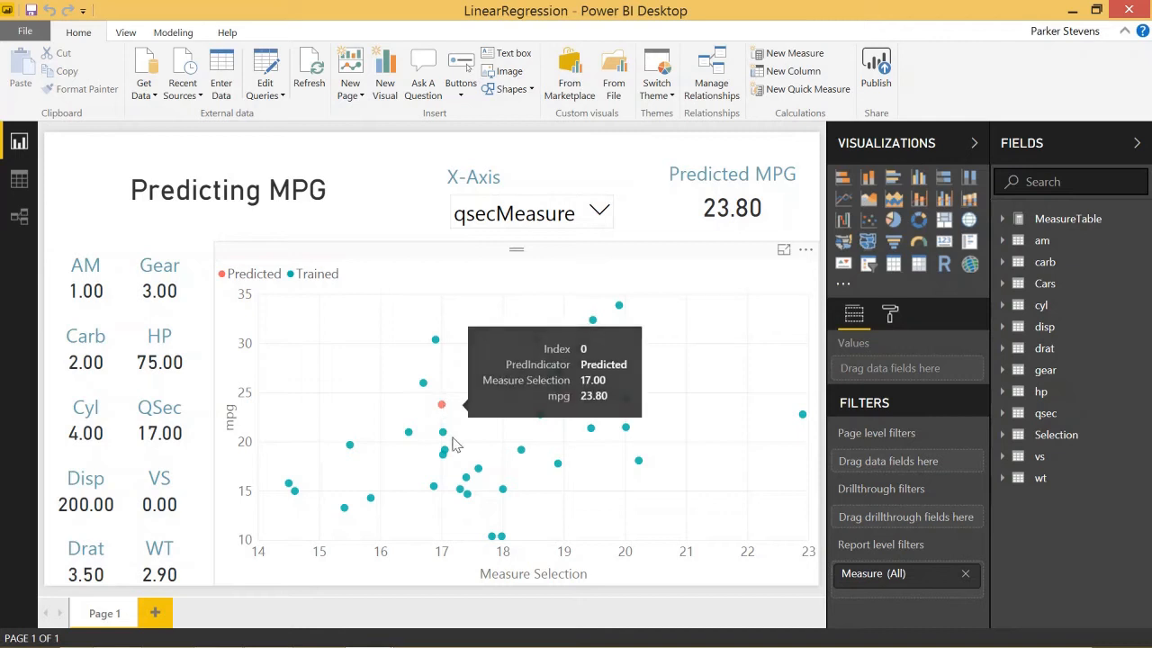
mouse_move(324, 372)
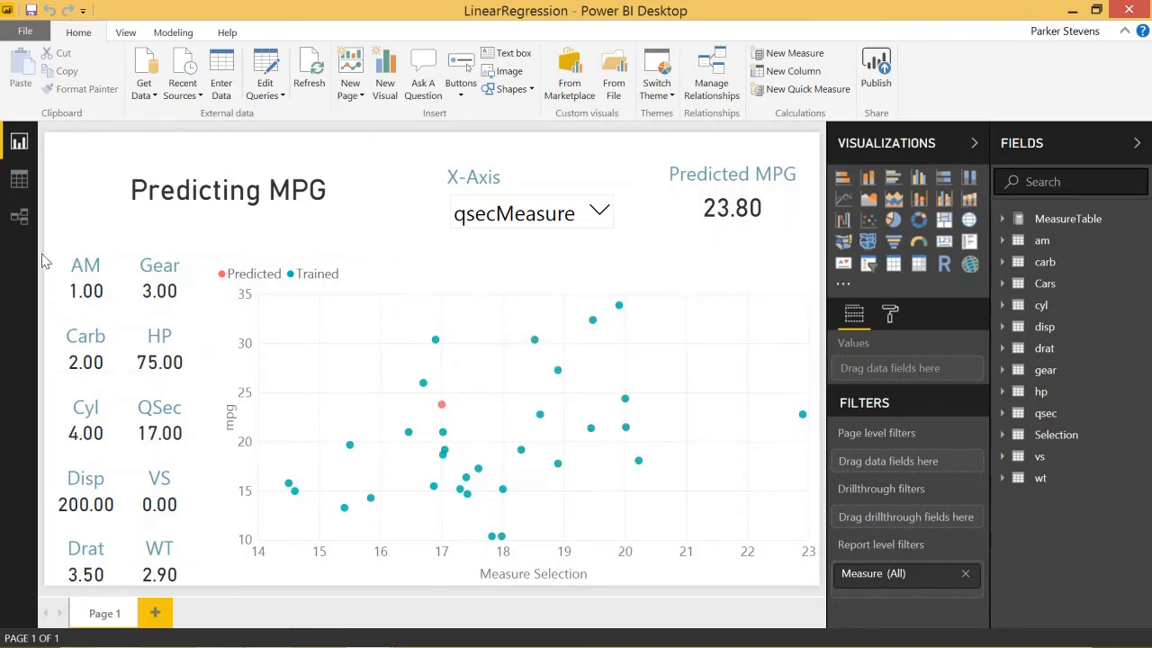
mouse_move(158, 349)
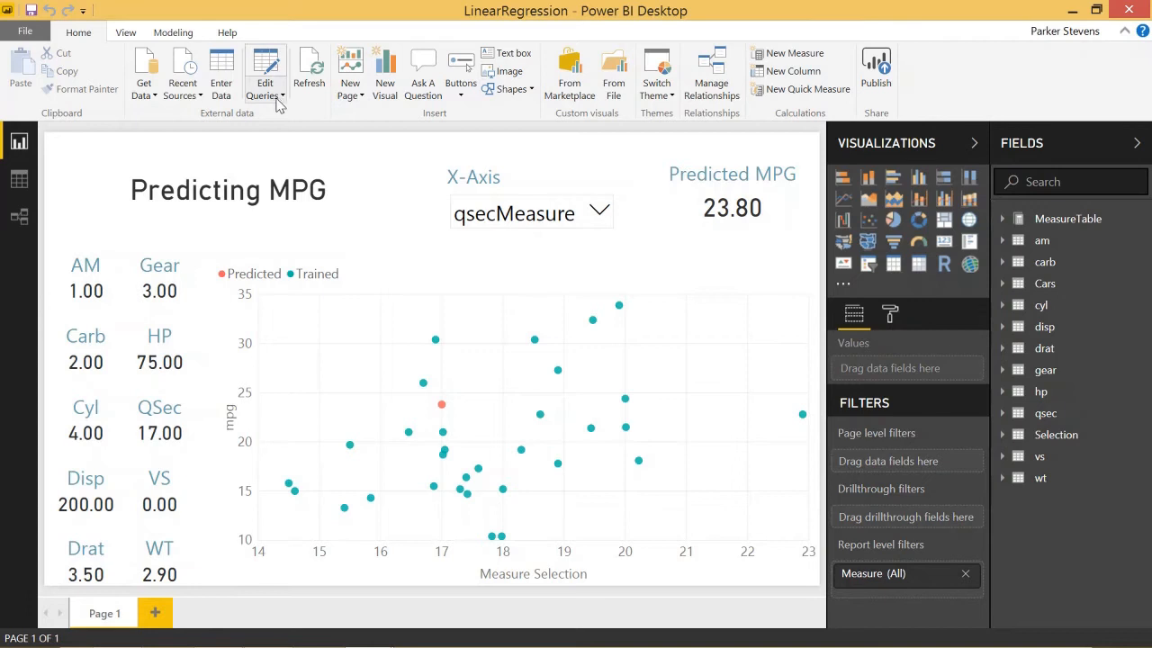
click(265, 94)
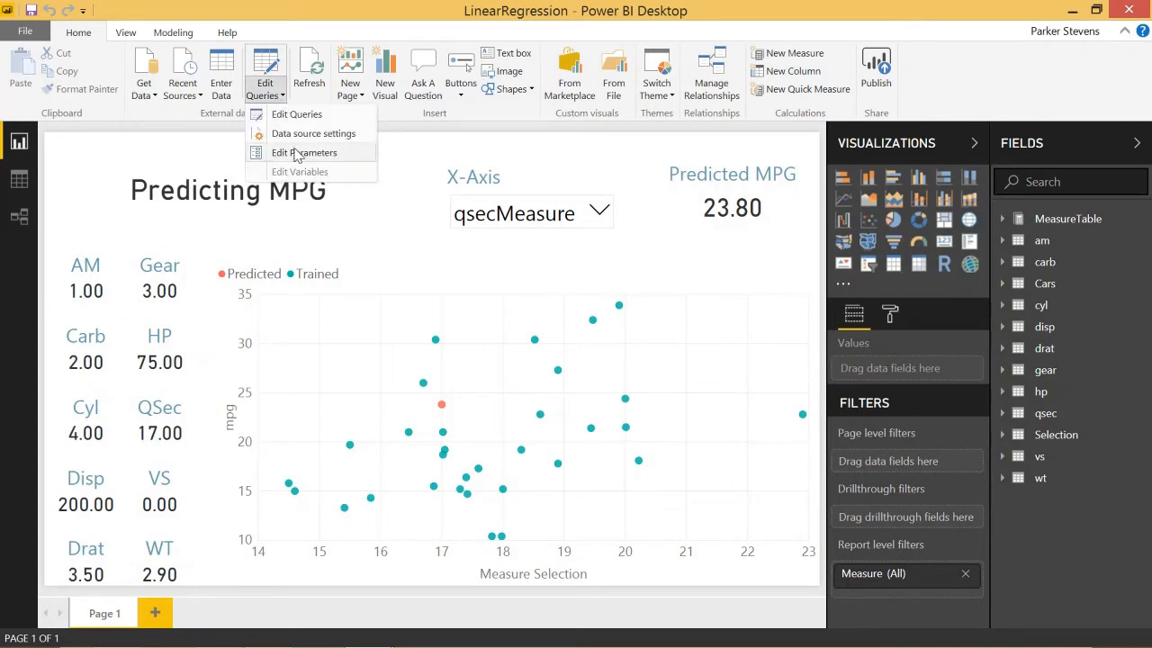
click(295, 115)
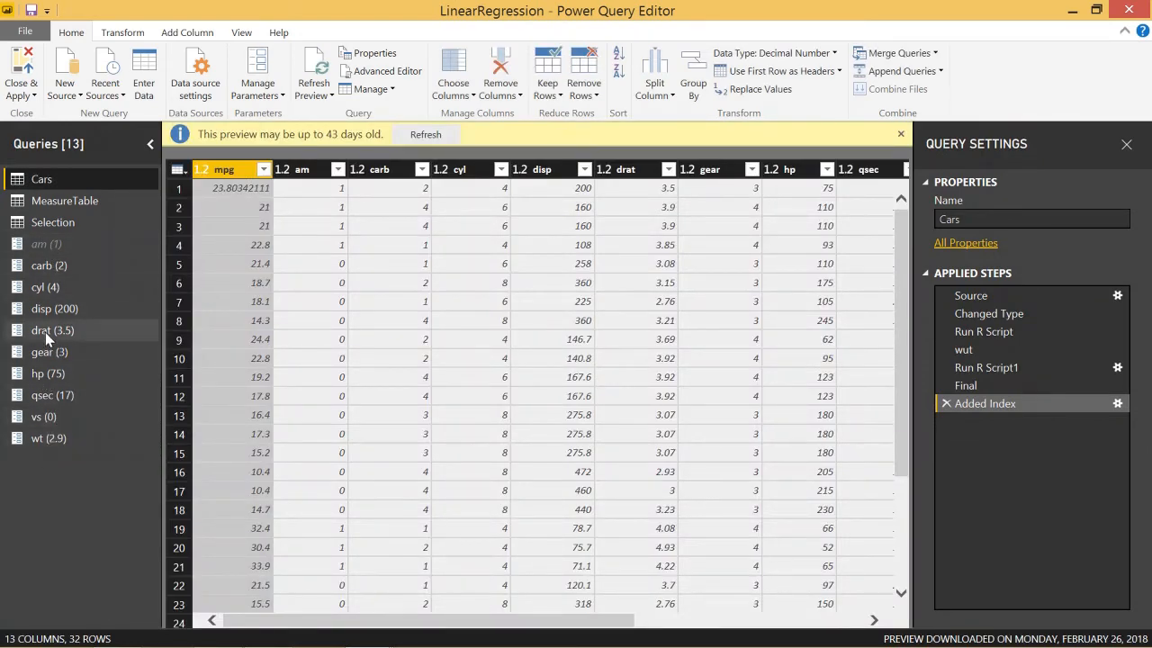
click(45, 331)
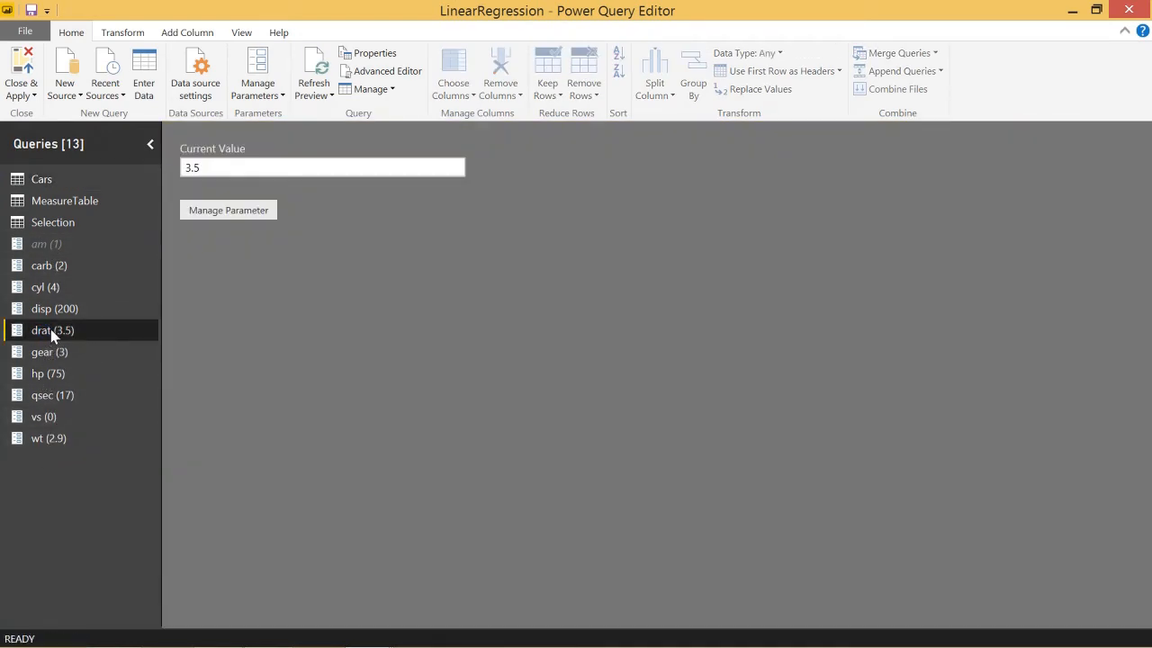
right_click(52, 329)
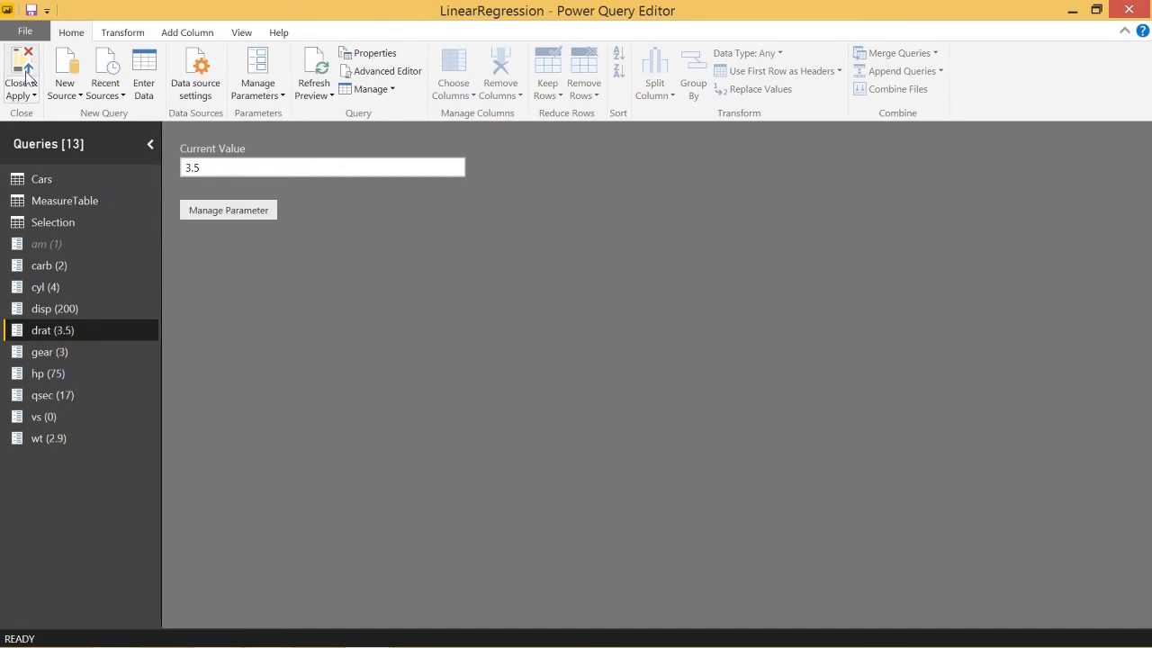
click(20, 72)
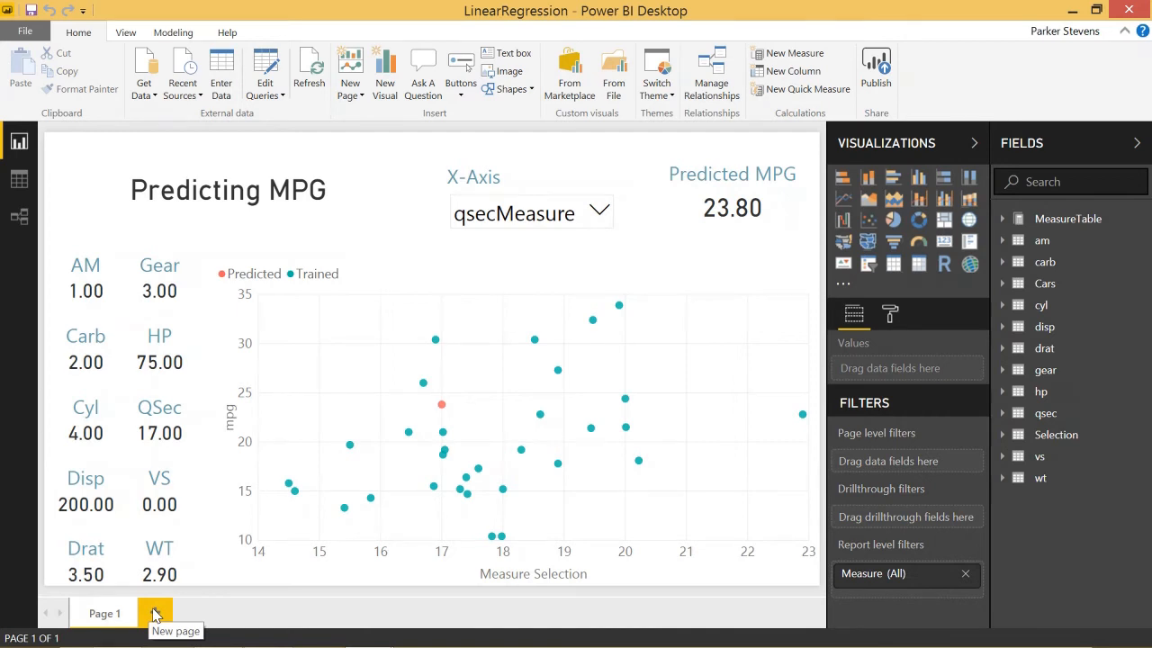
- Add Page 2, create a new query parameter named TestParam with value 0, and apply the changes
click(155, 612)
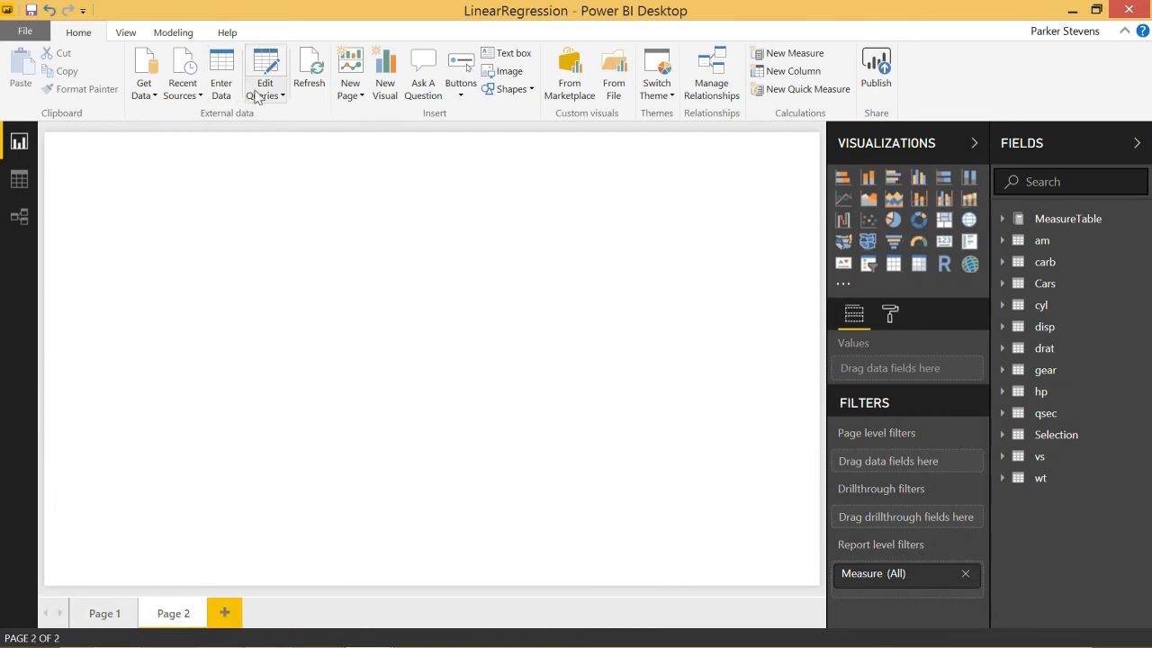
click(265, 72)
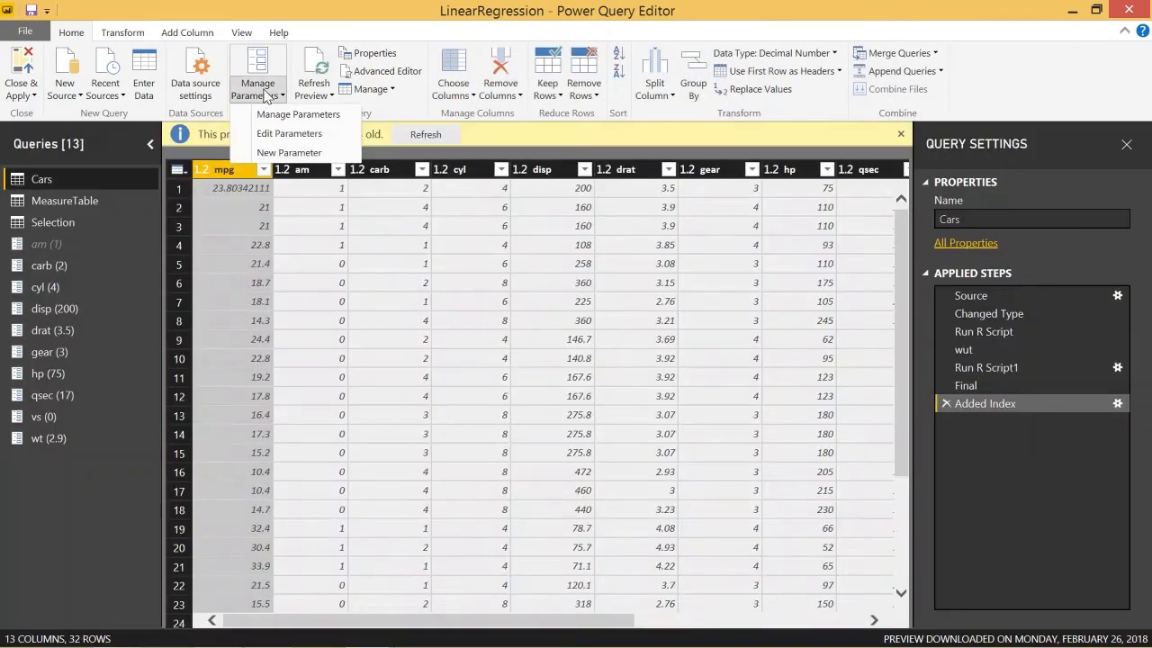
click(298, 114)
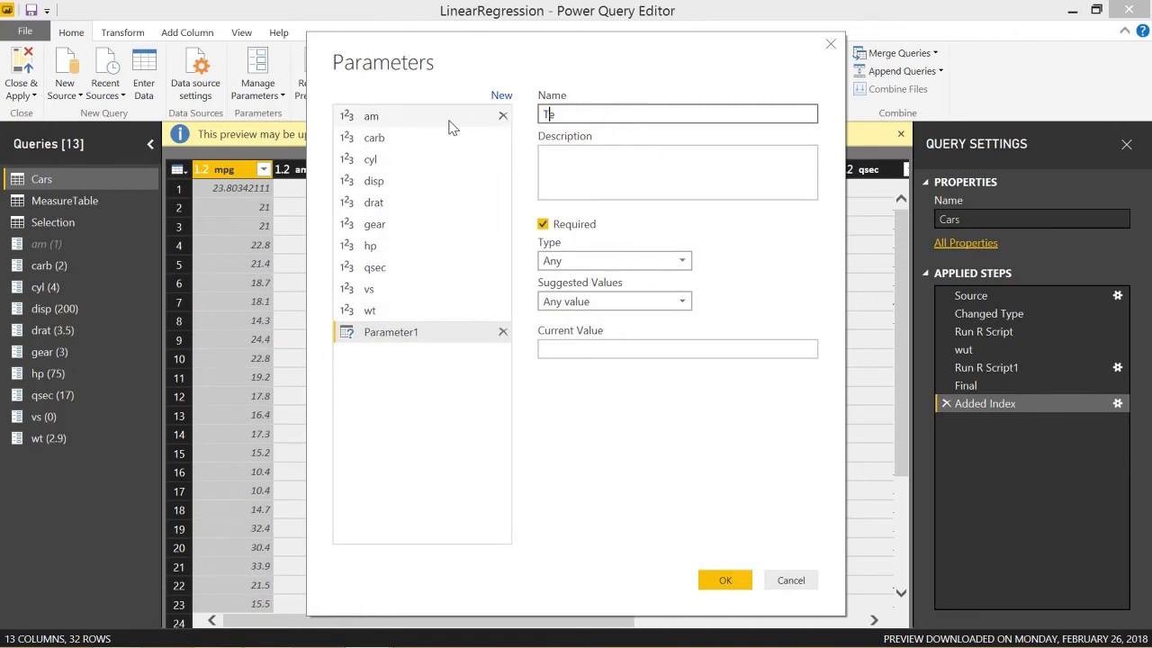
text(TestParm)
click(676, 347)
text(0)
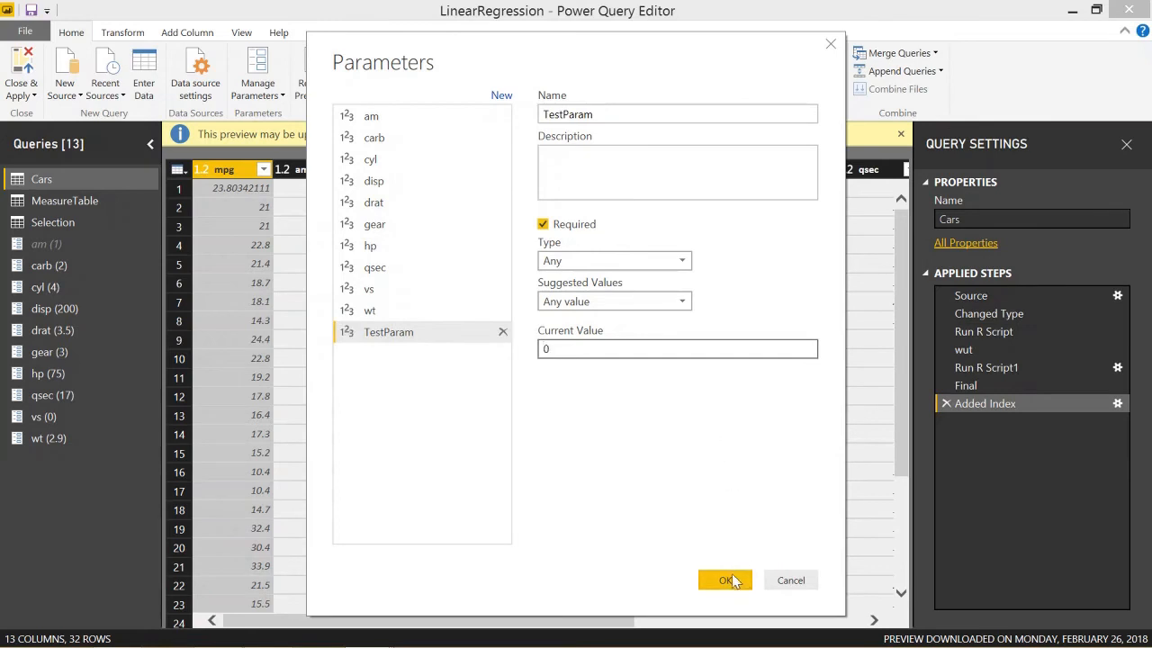
click(725, 579)
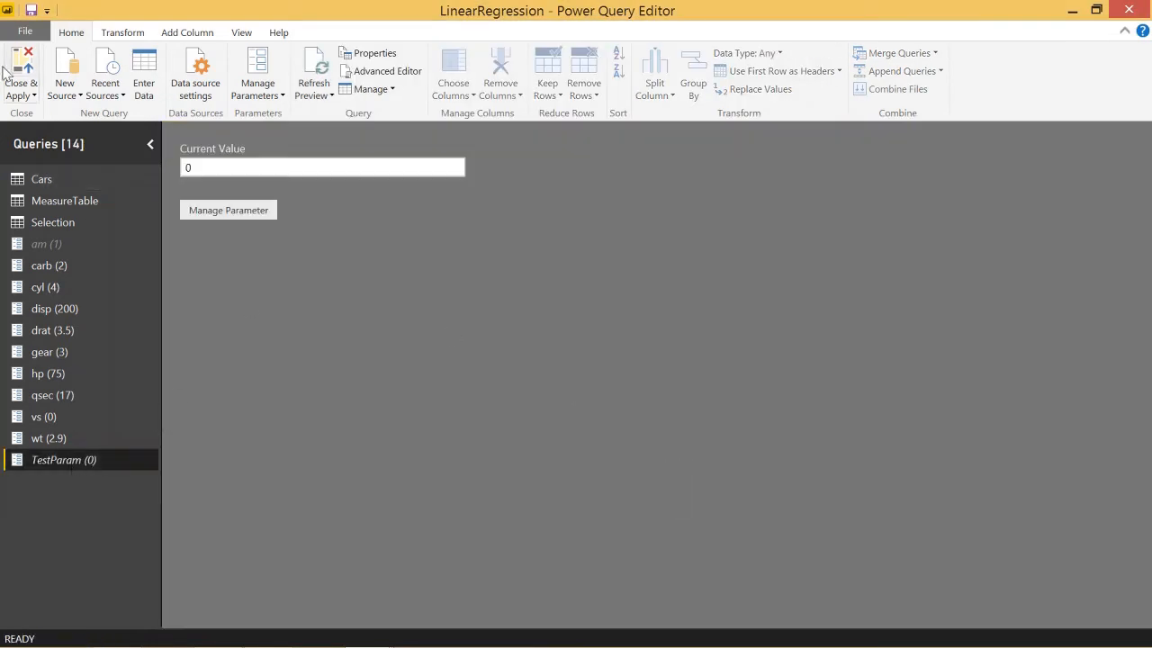
click(22, 76)
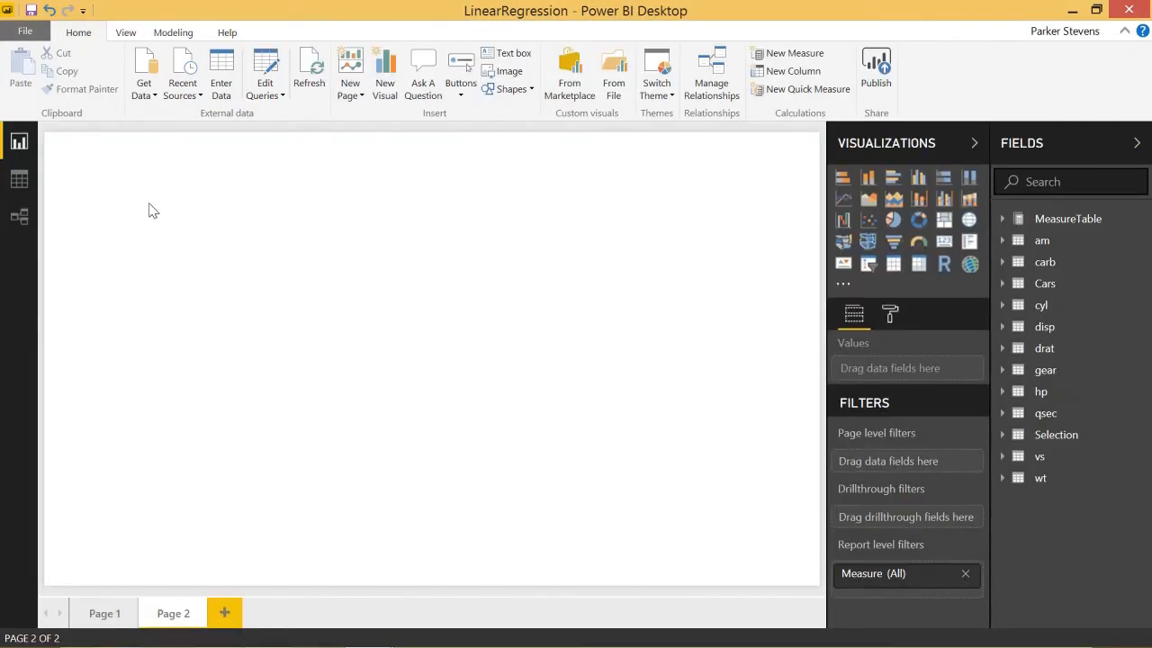
mouse_move(133, 232)
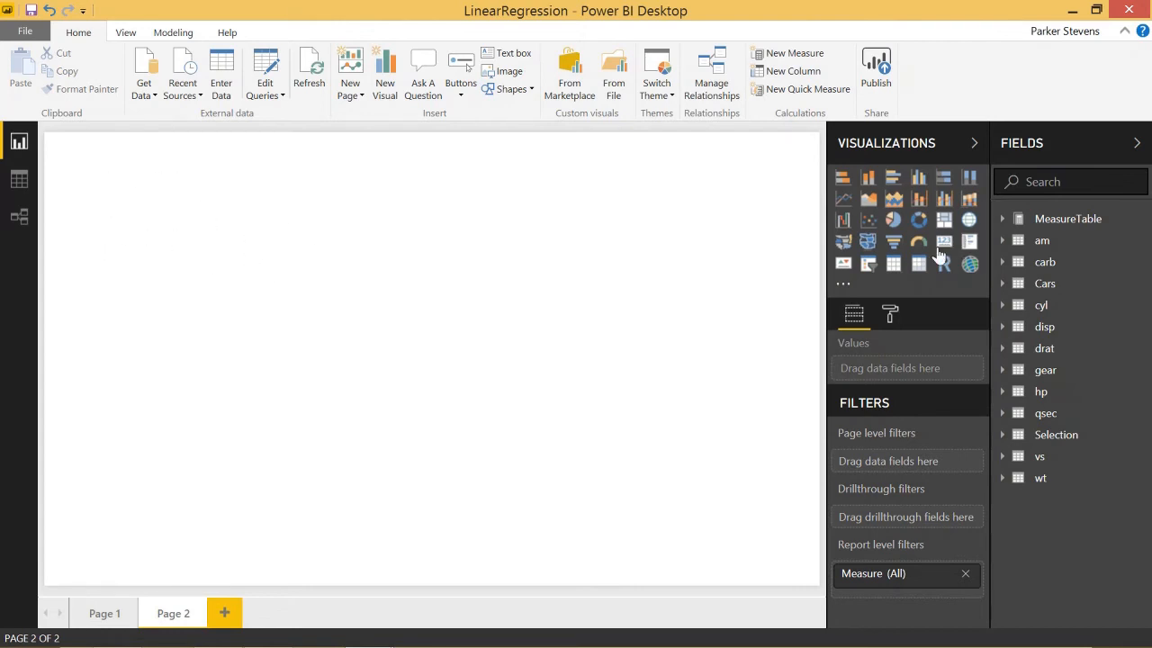
- Place a card visual on Page 2 and define TestMeasure = TestParam in MeasureTable
click(943, 242)
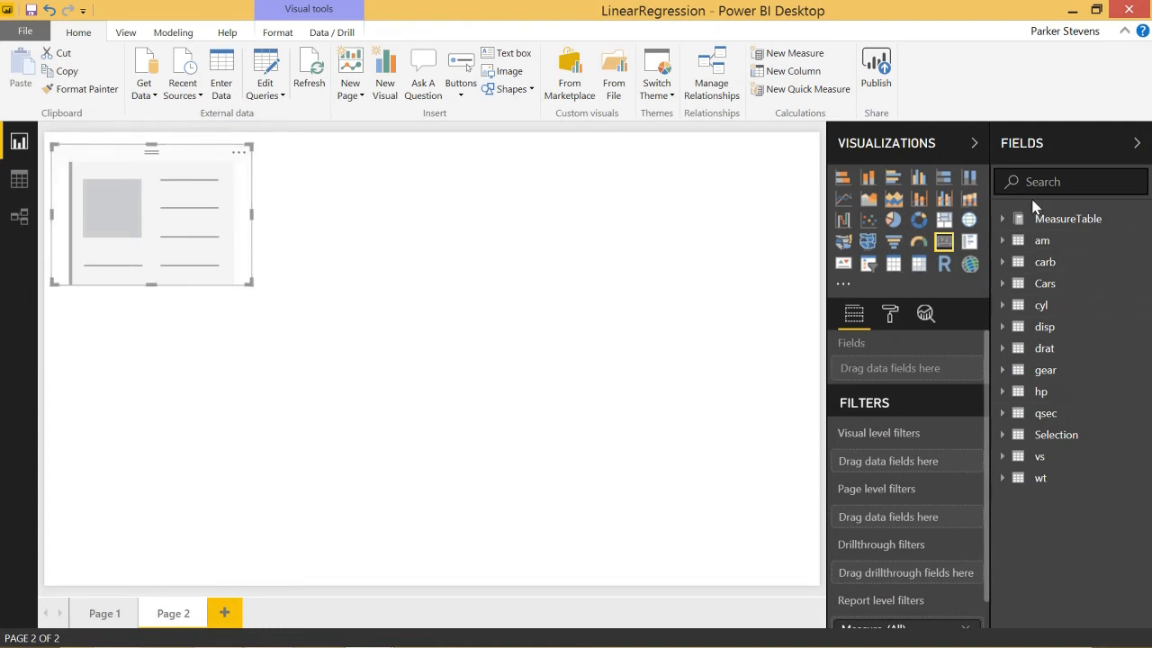
right_click(1069, 220)
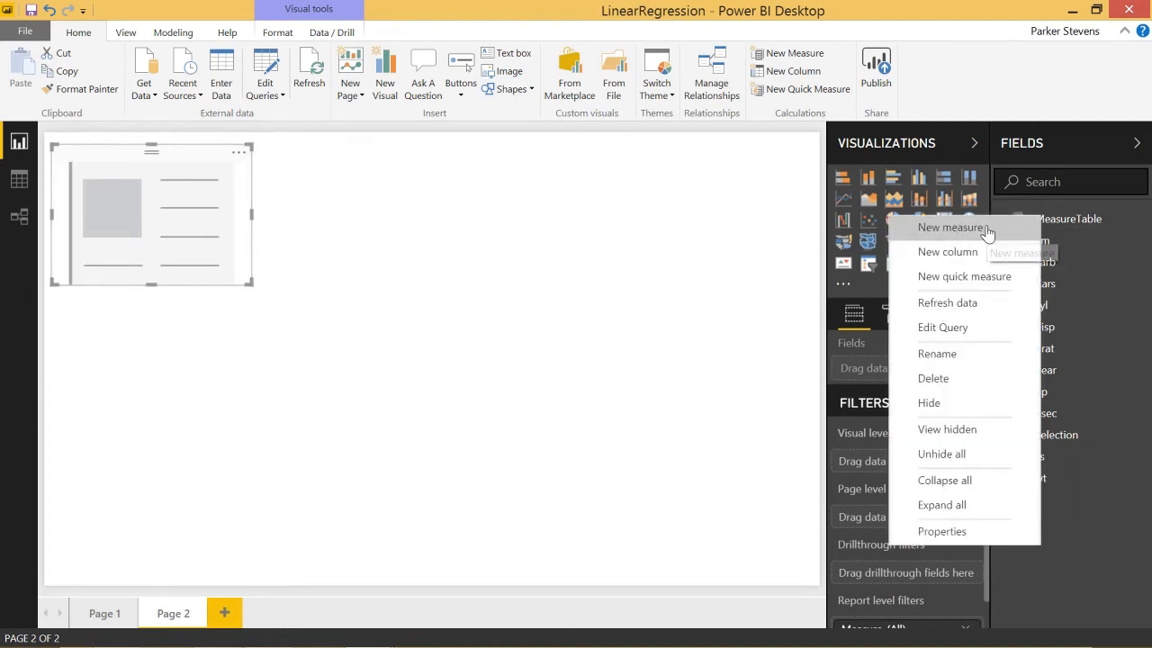
click(950, 226)
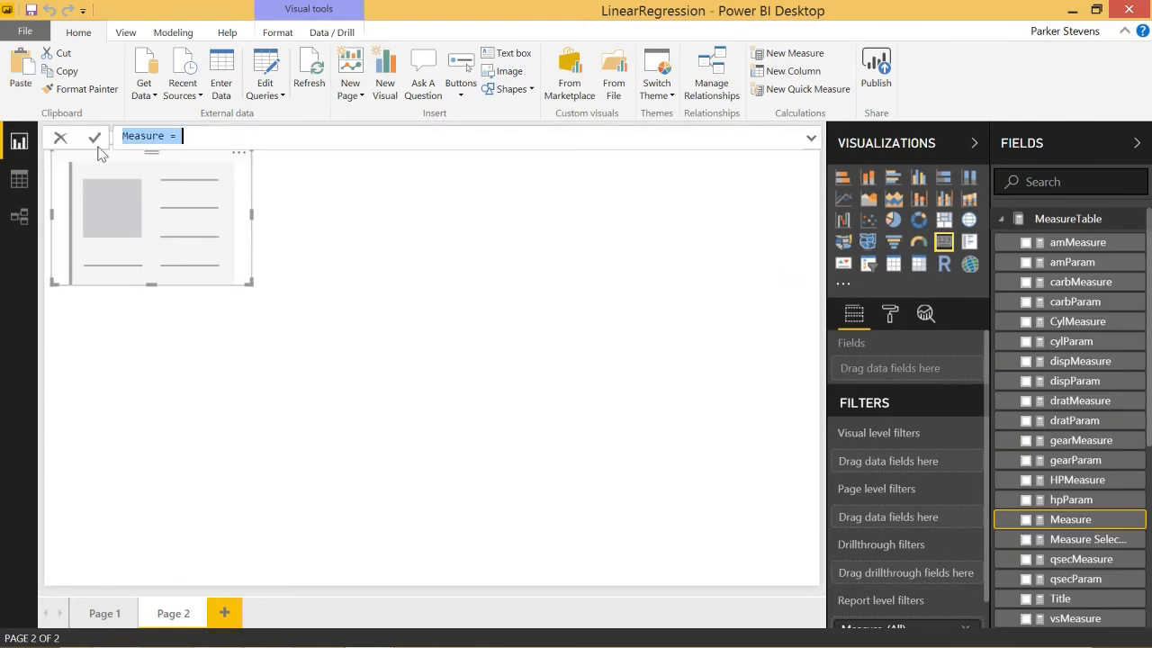
text(T)
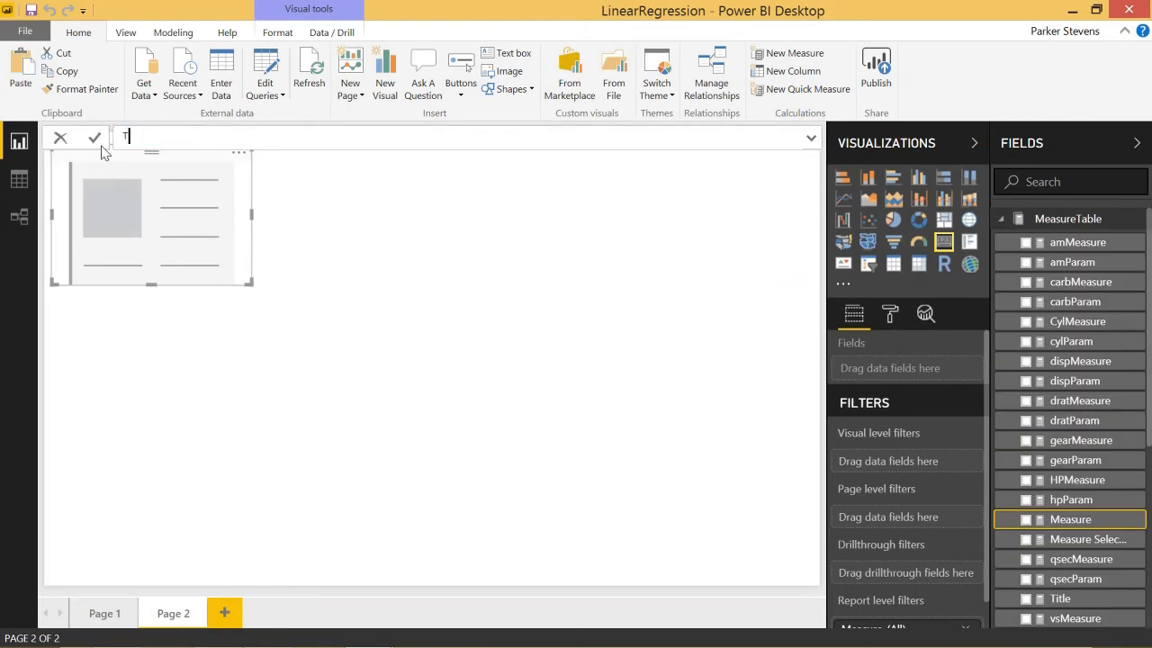
text(estMeasure)
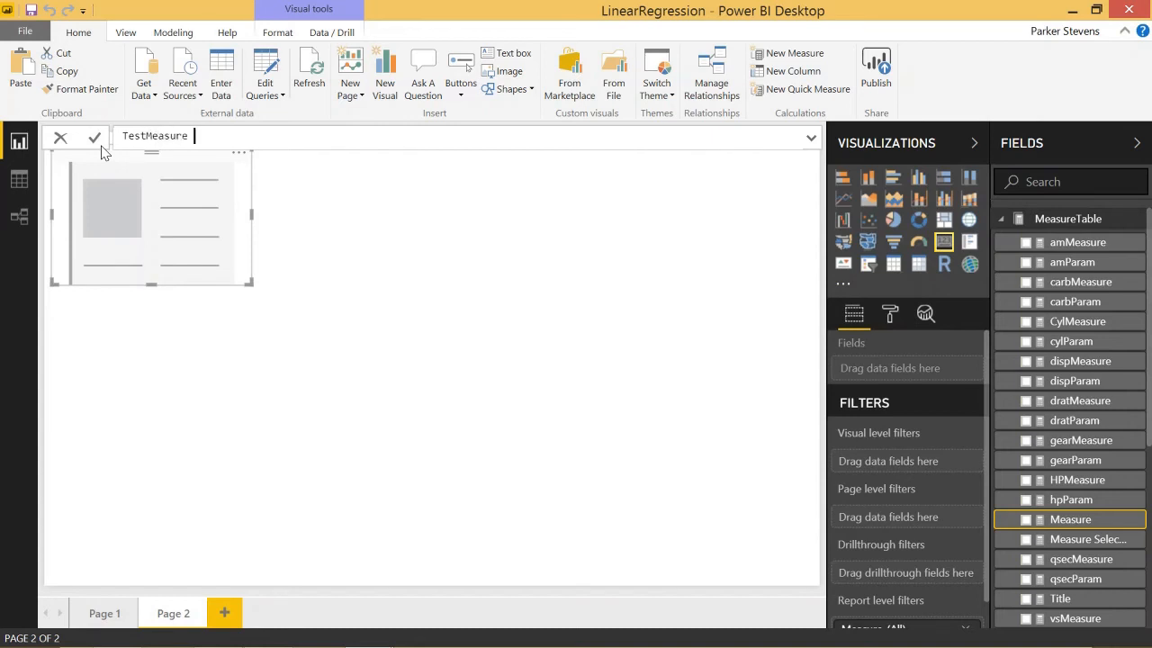
text(=)
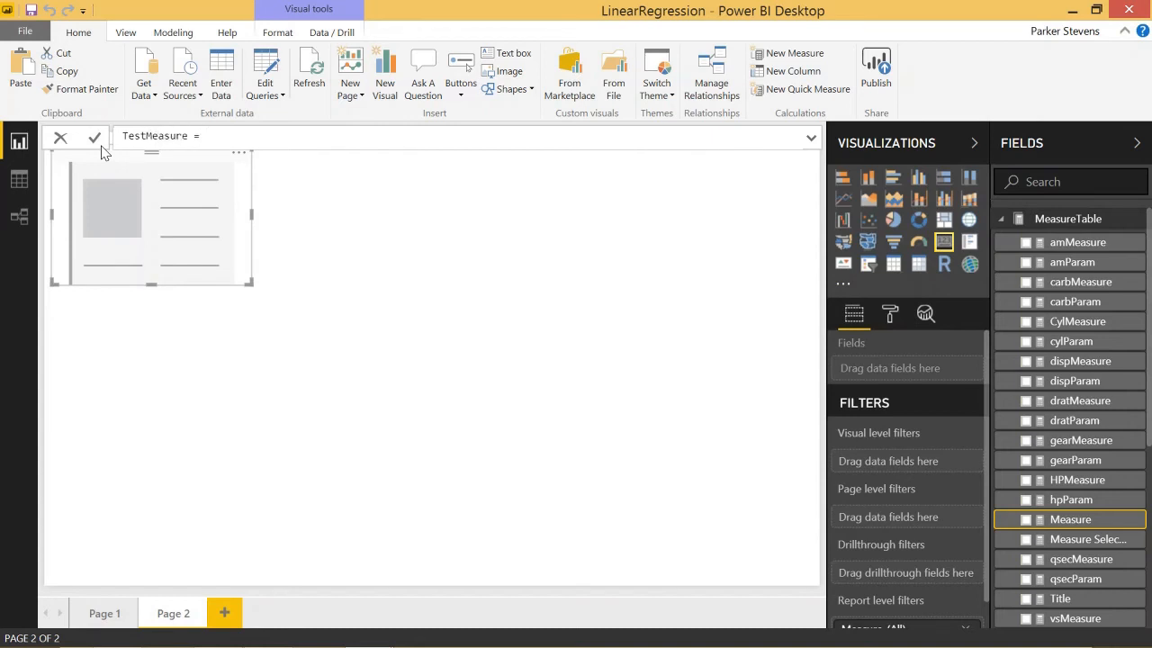
text(TestParam)
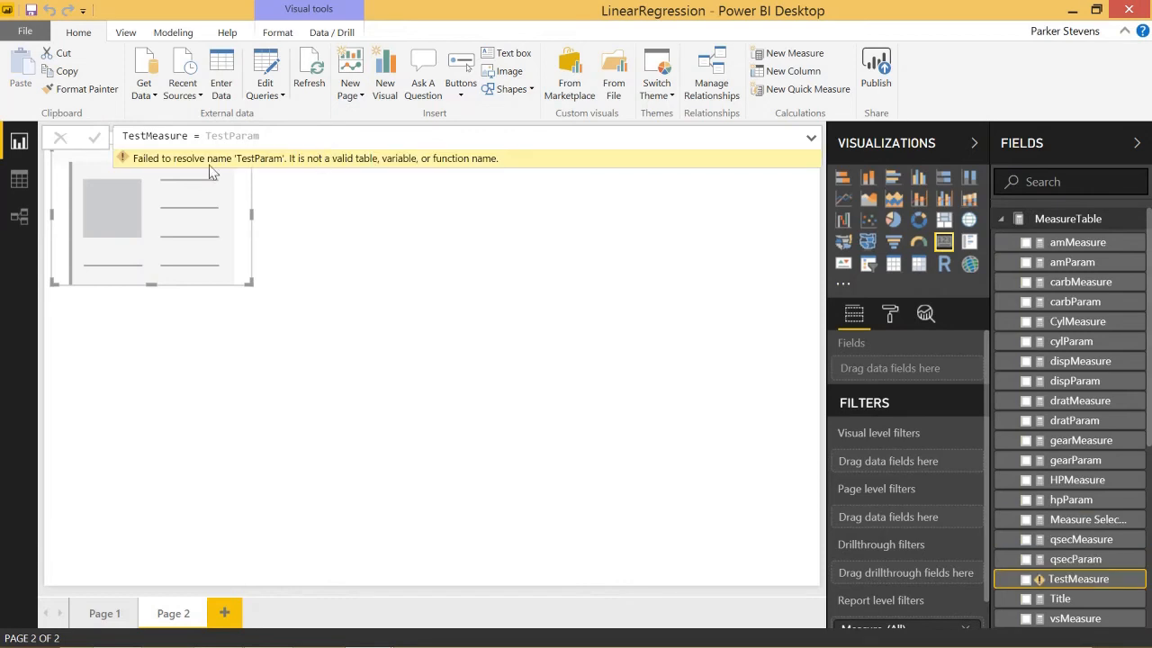
mouse_move(328, 169)
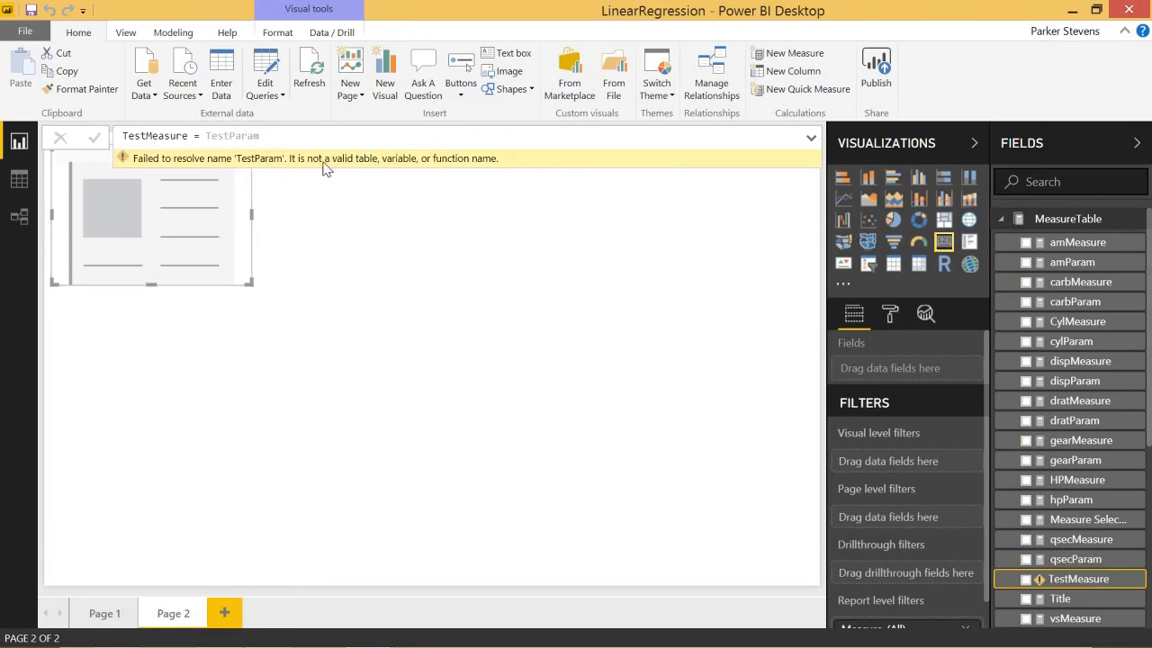
click(61, 137)
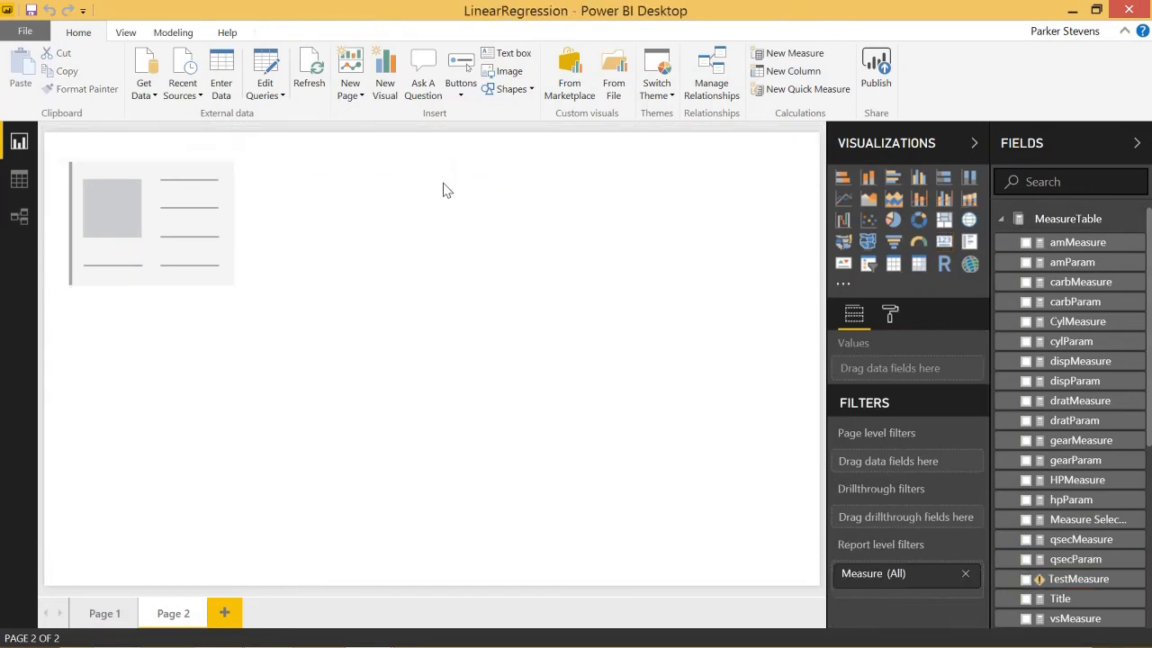
mouse_move(297, 90)
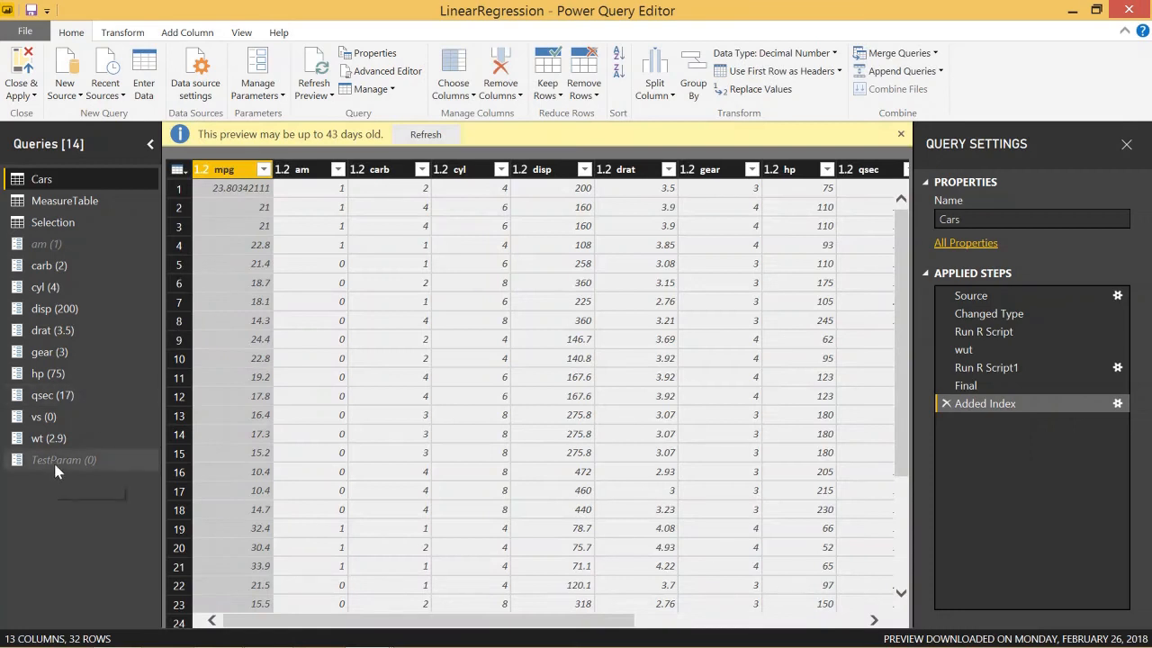
- Select TestParam in the Queries pane to confirm its current value is 0, then leave the editor
click(65, 461)
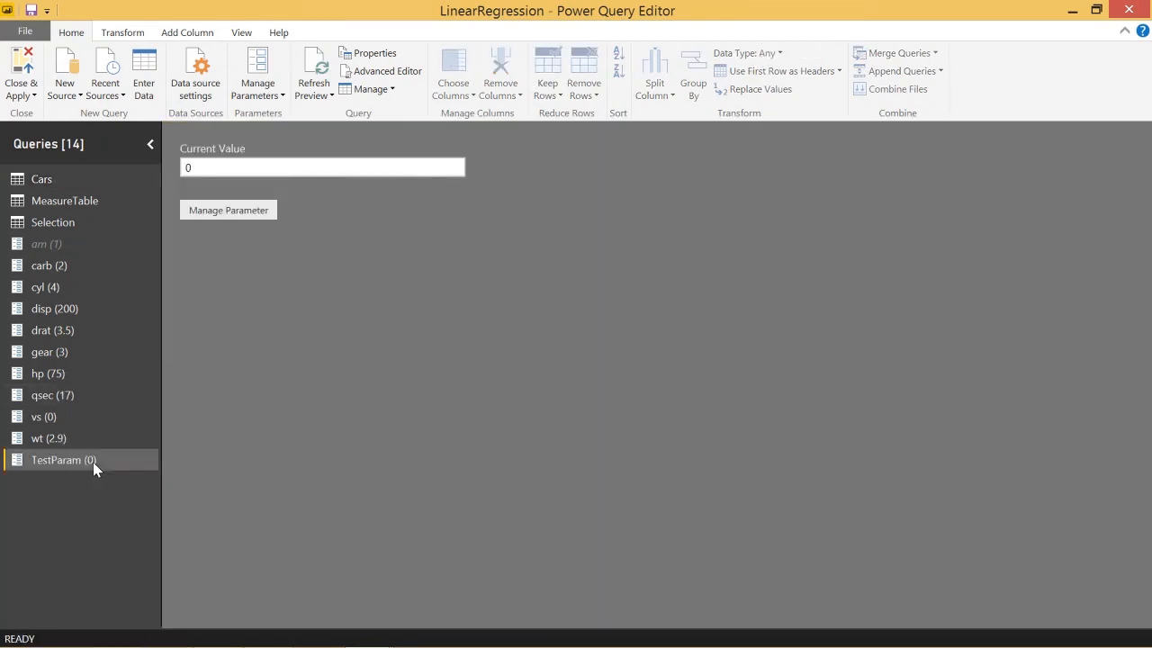
click(21, 70)
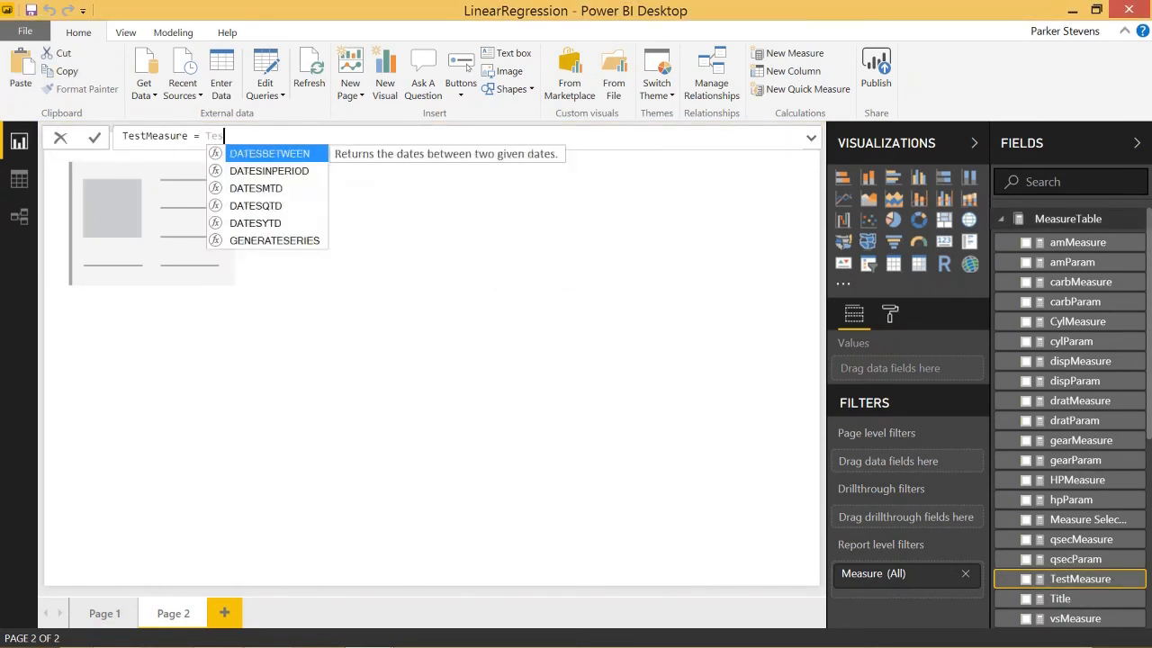
- Retype the TestMeasure formula as = TestParam so the card shows 0.00
text(TestPar)
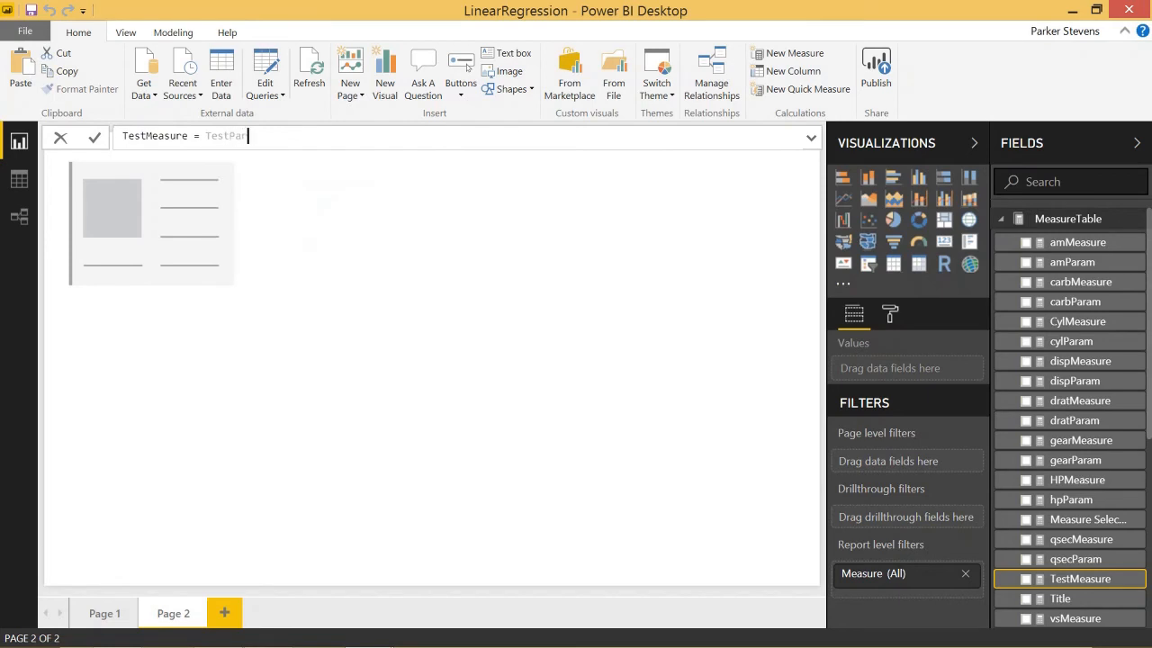
text(am)
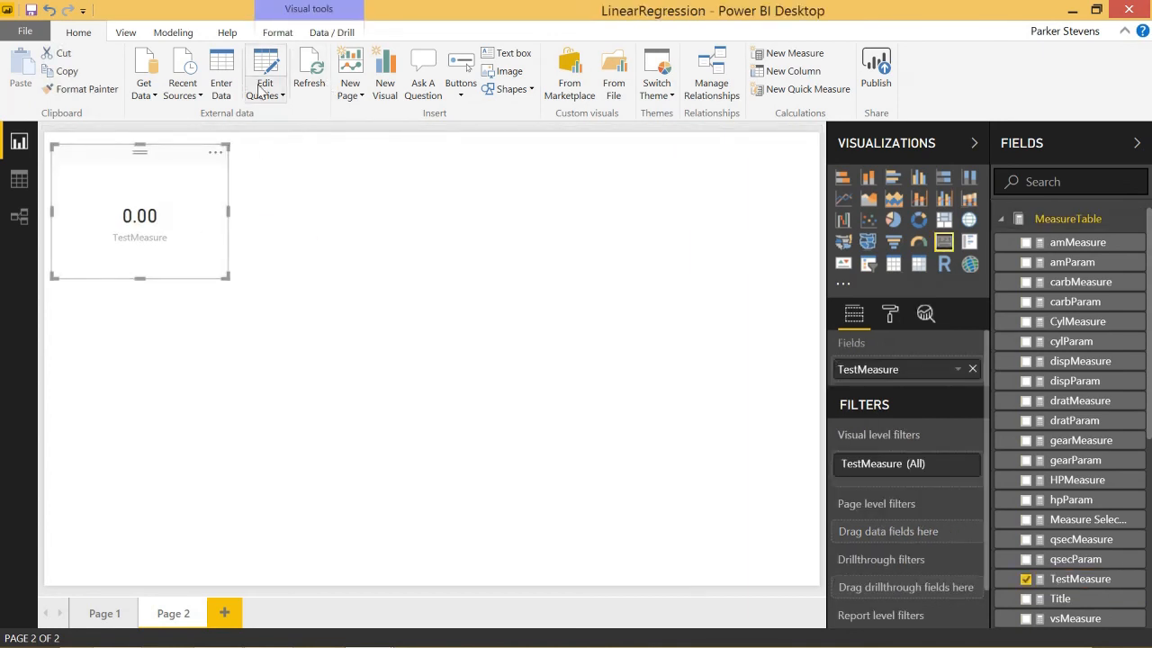
mouse_move(278, 220)
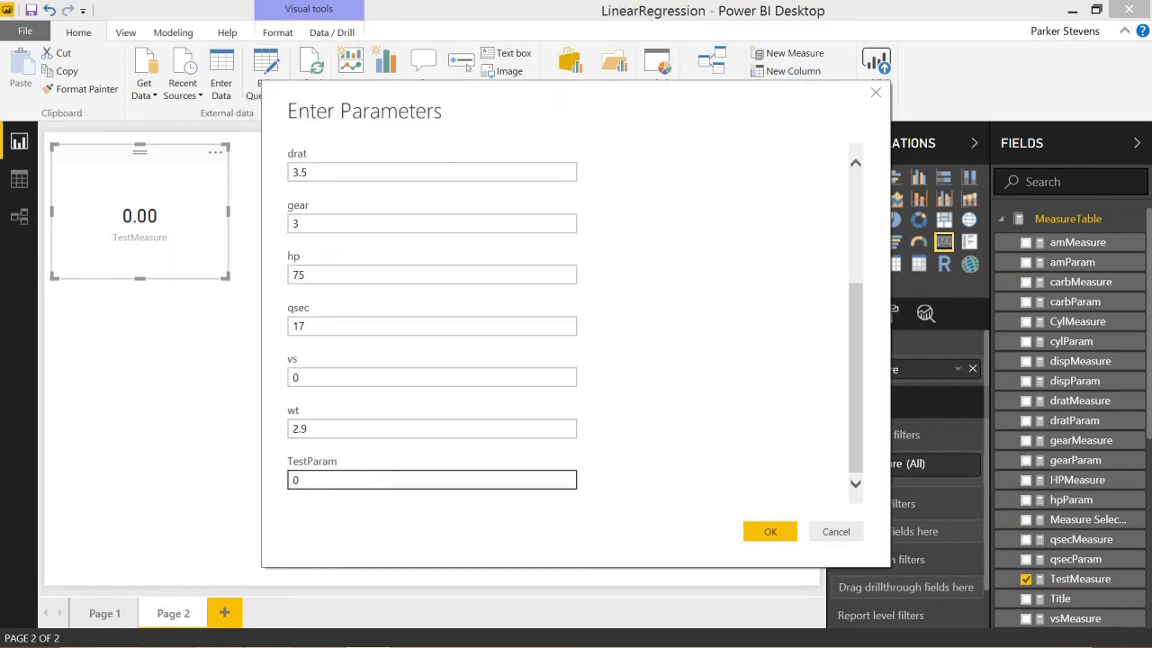
- Set TestParam to 90 and apply the pending changes so the card reads 90.00
text(90)
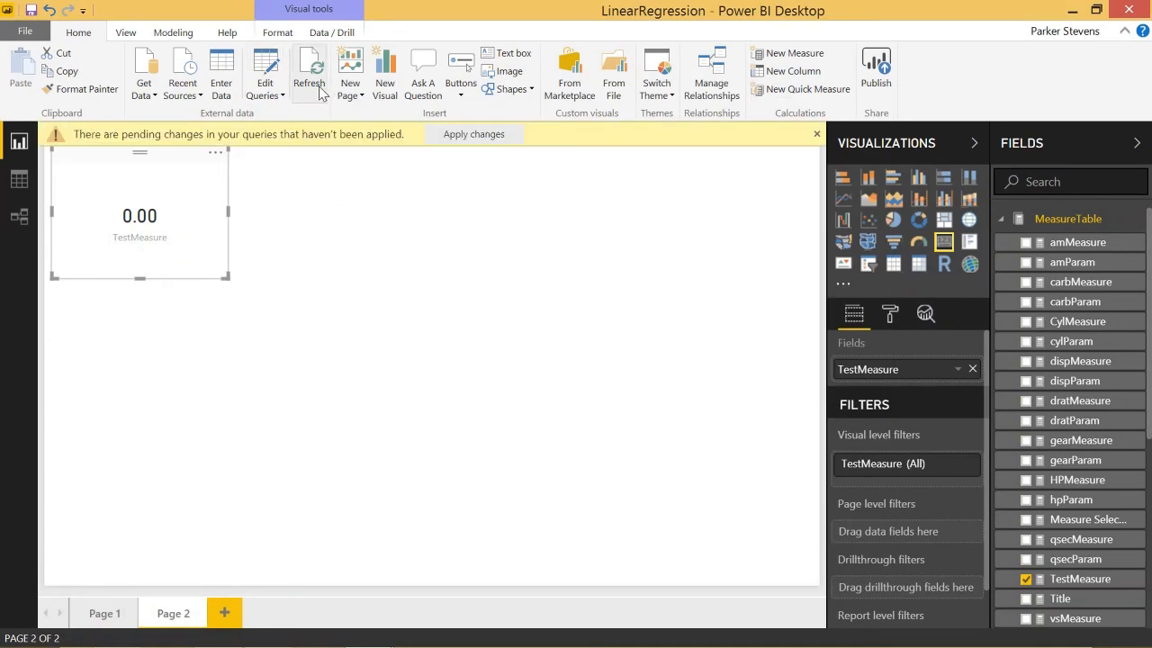
click(309, 72)
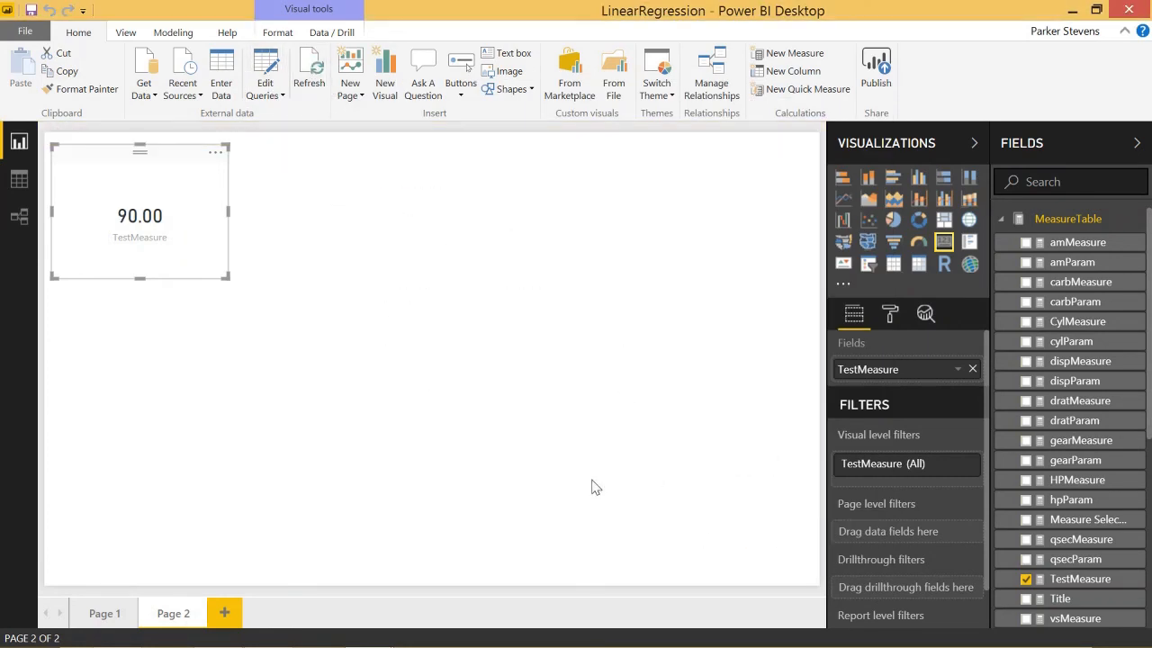
mouse_move(350, 261)
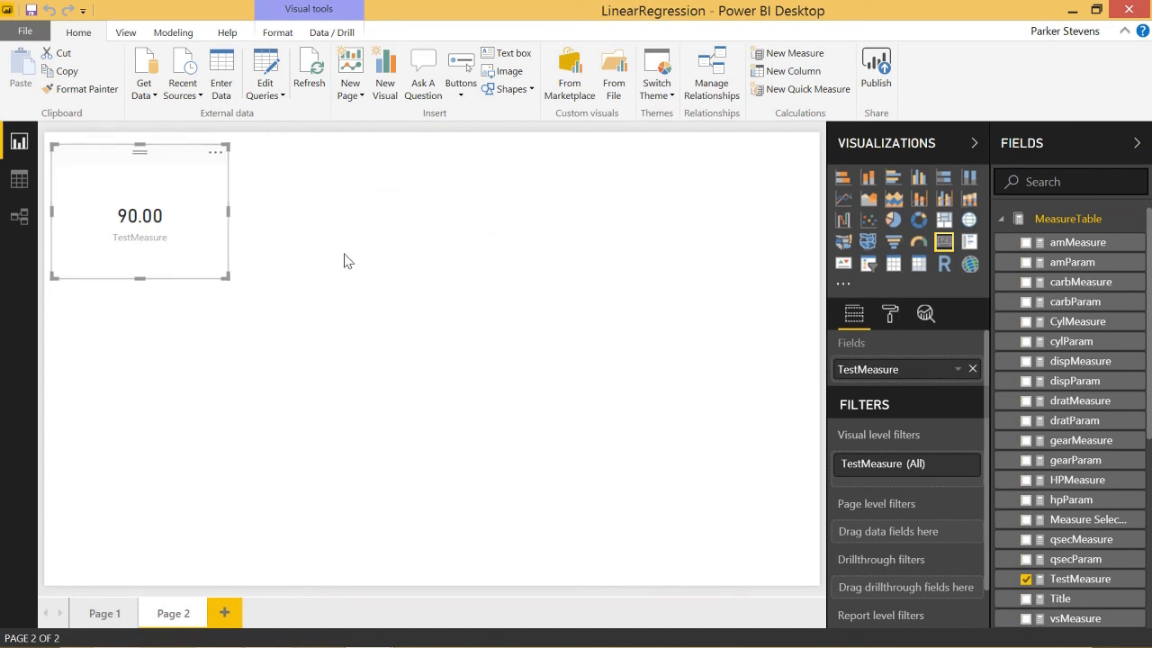